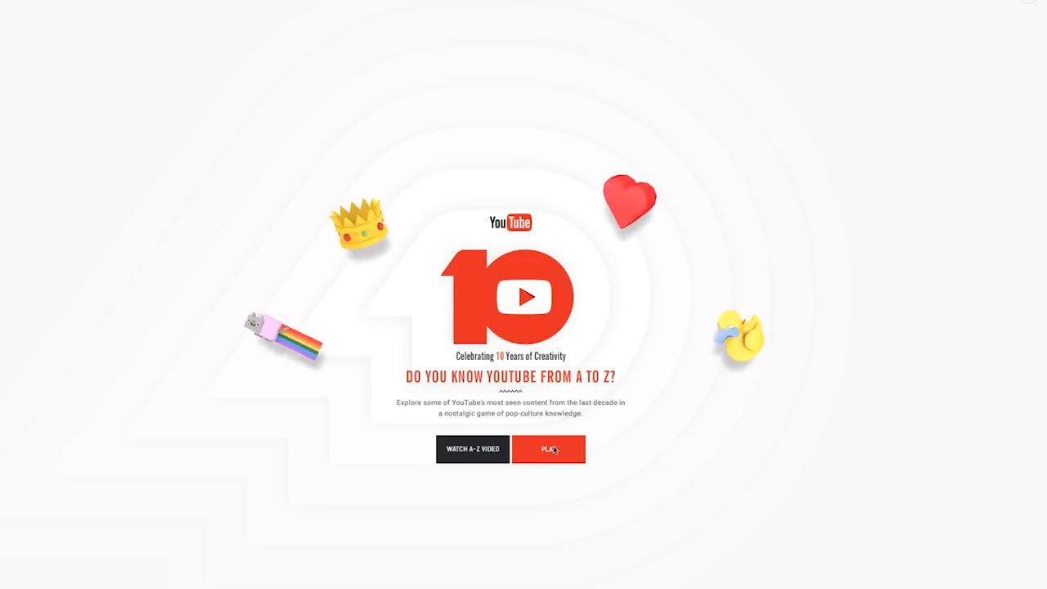
mouse_move(769, 228)
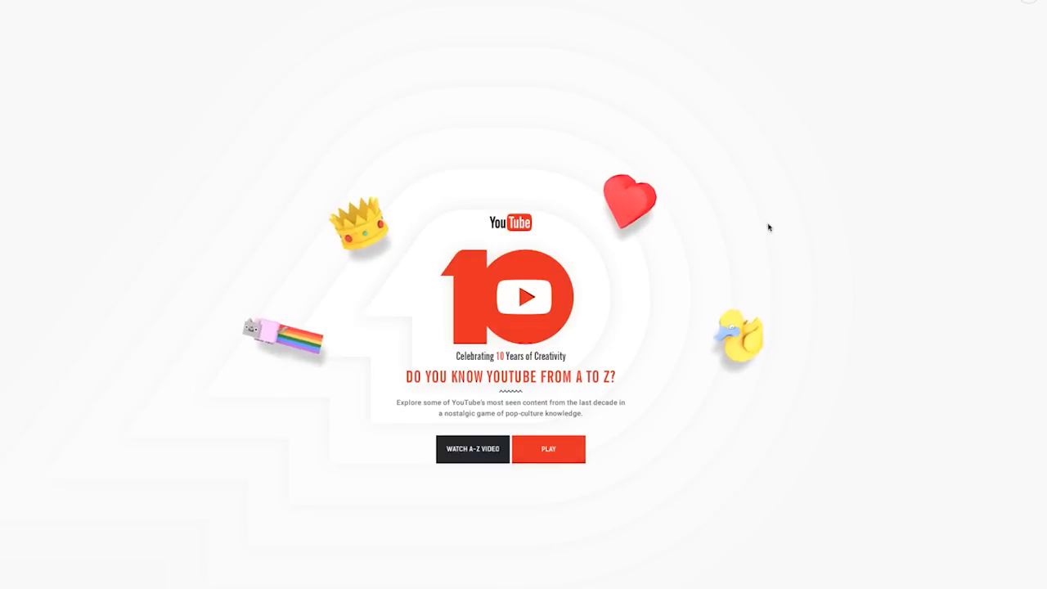
Step: Start the quiz and answer A with Keyboard Cat for 4 points
click(550, 448)
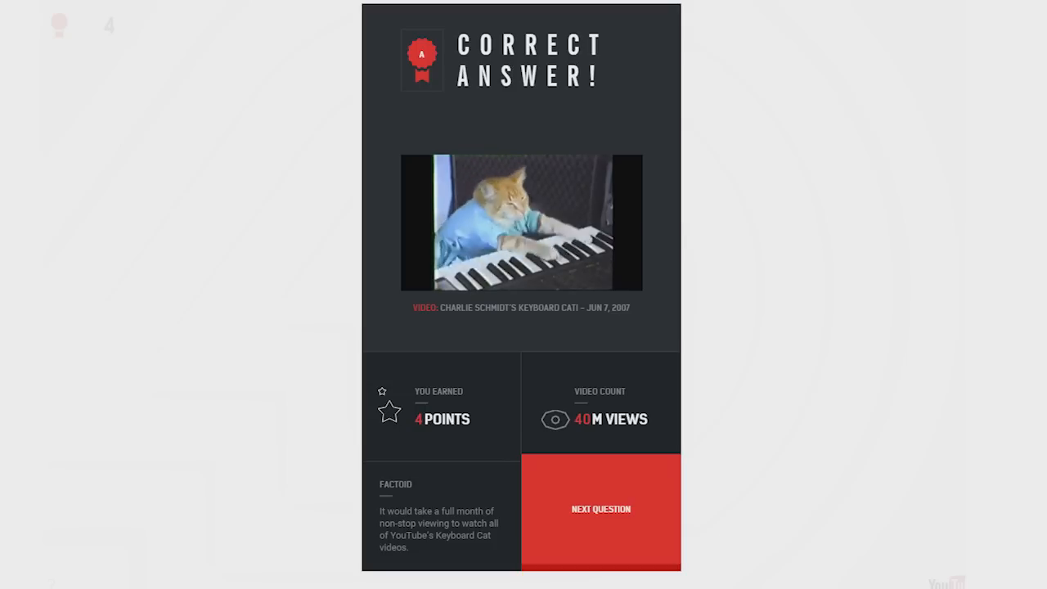
Step: Answer B with the lipstick and C with the guitar, reaching 13 points
click(601, 509)
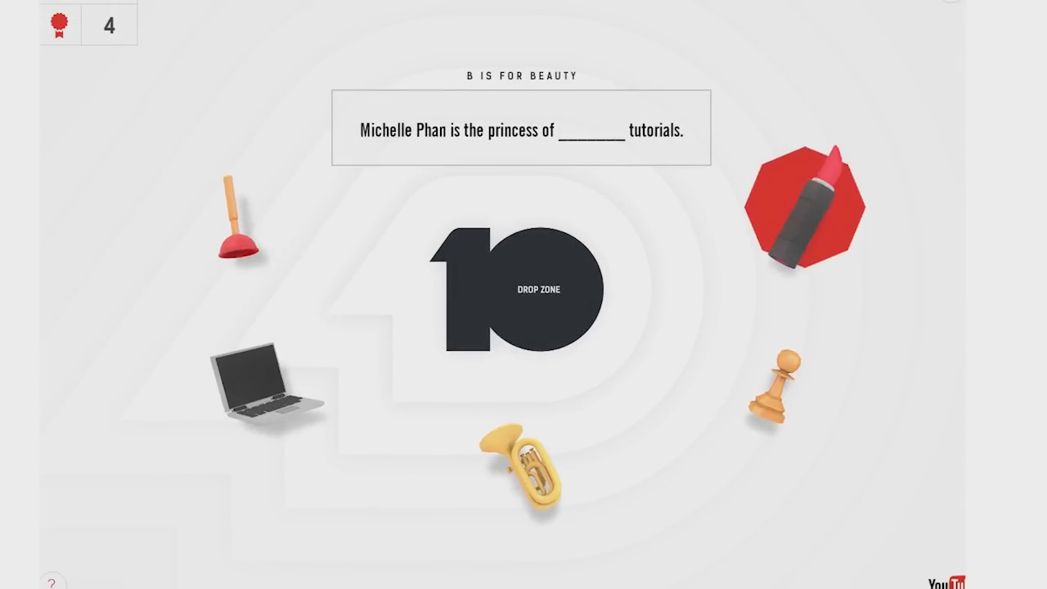
drag(805, 210, 515, 278)
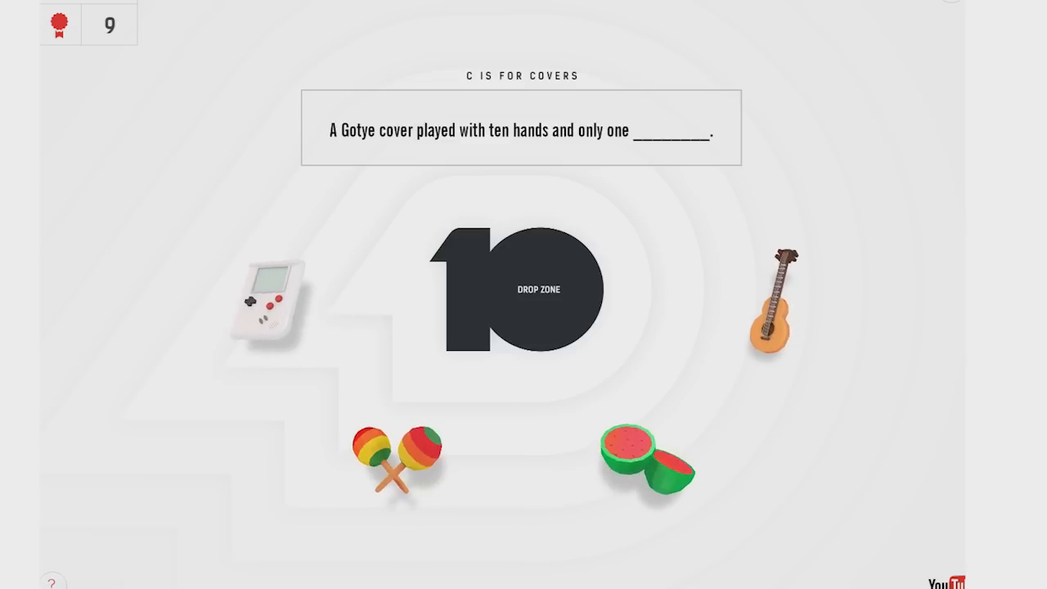
mouse_move(773, 315)
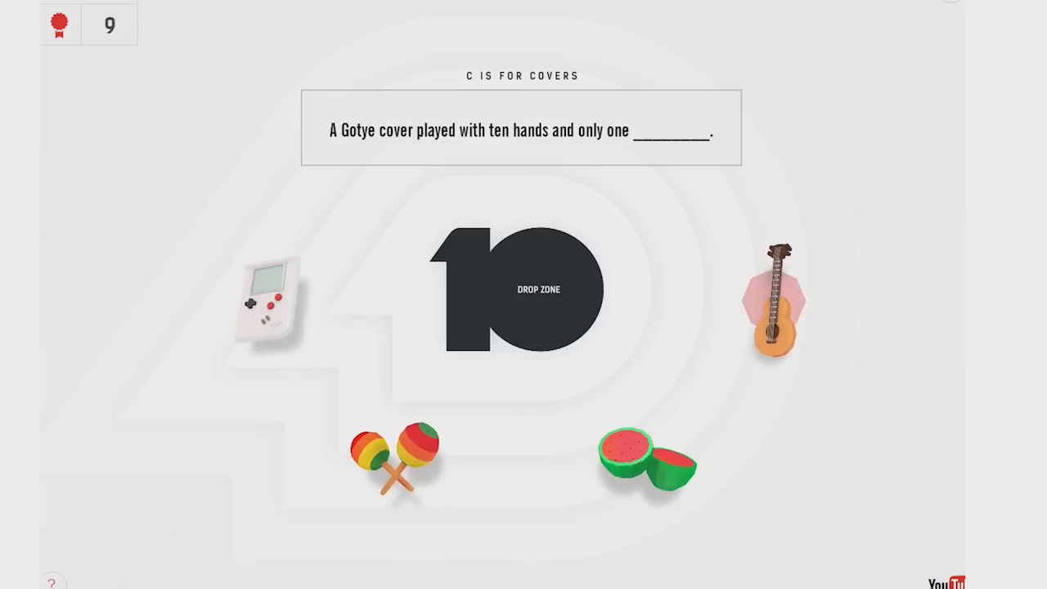
drag(773, 307, 537, 288)
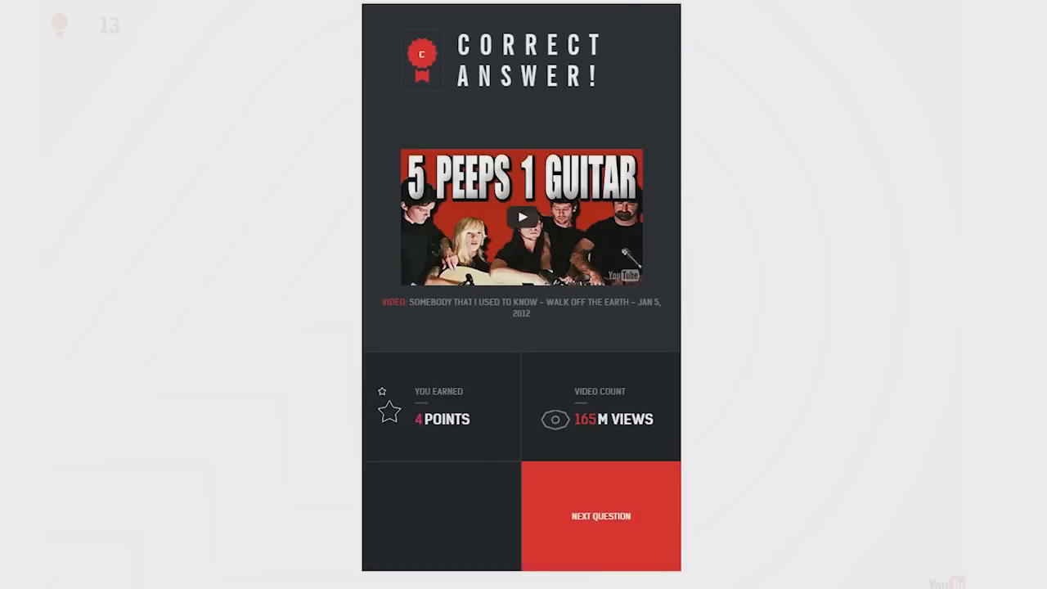
click(602, 517)
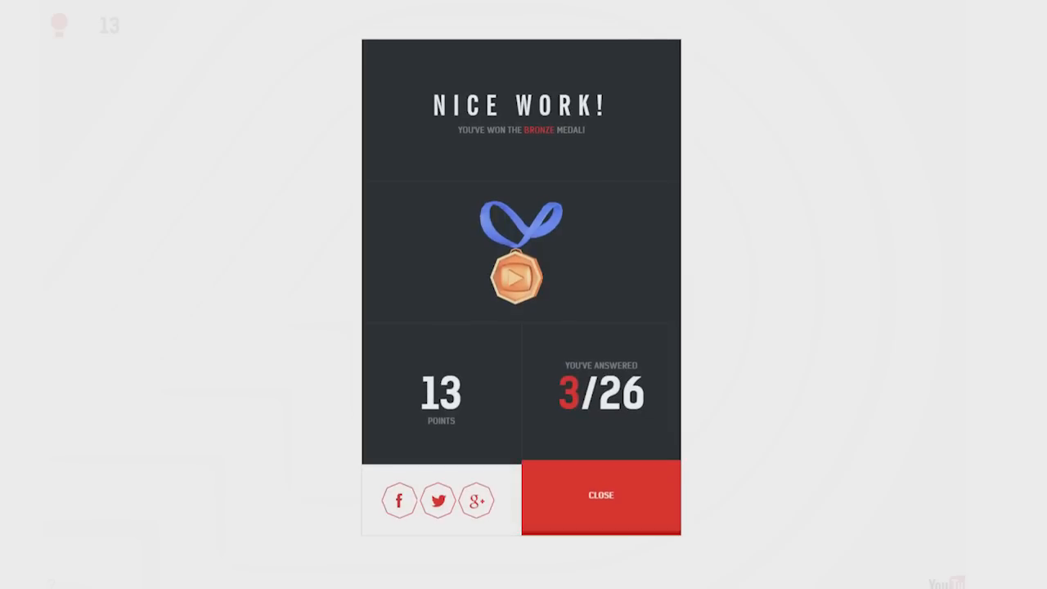
Step: Close the bronze medal, answer D, E with the astronaut, and F, reaching 22 points
click(599, 494)
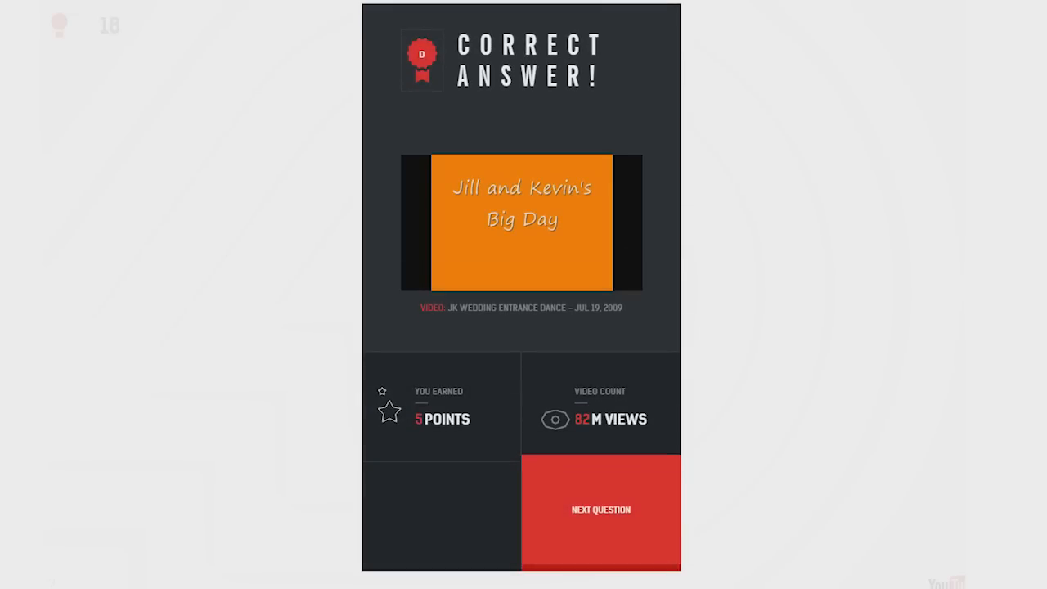
click(601, 511)
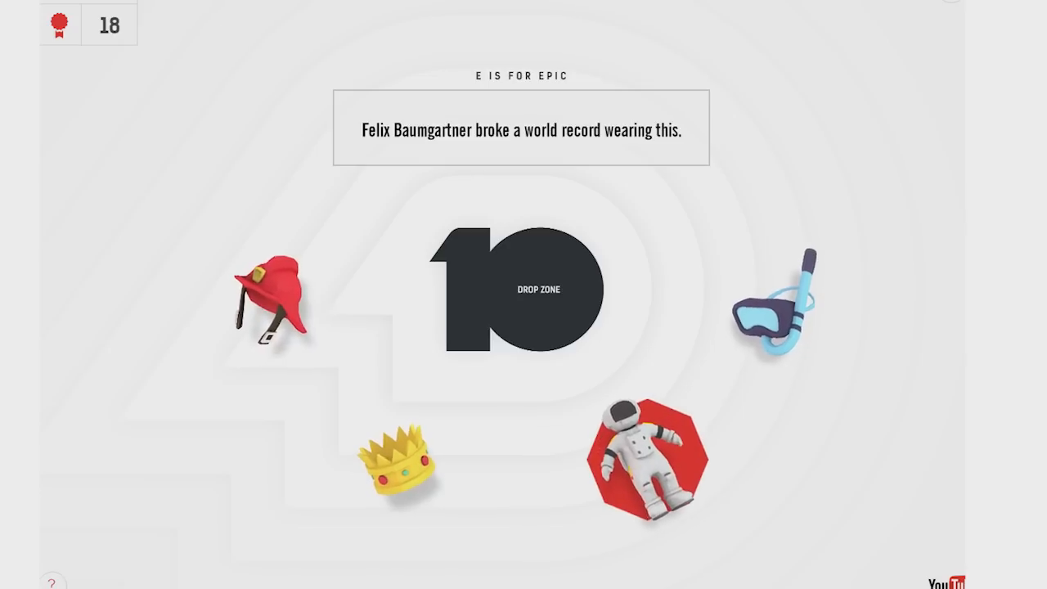
drag(642, 459, 538, 288)
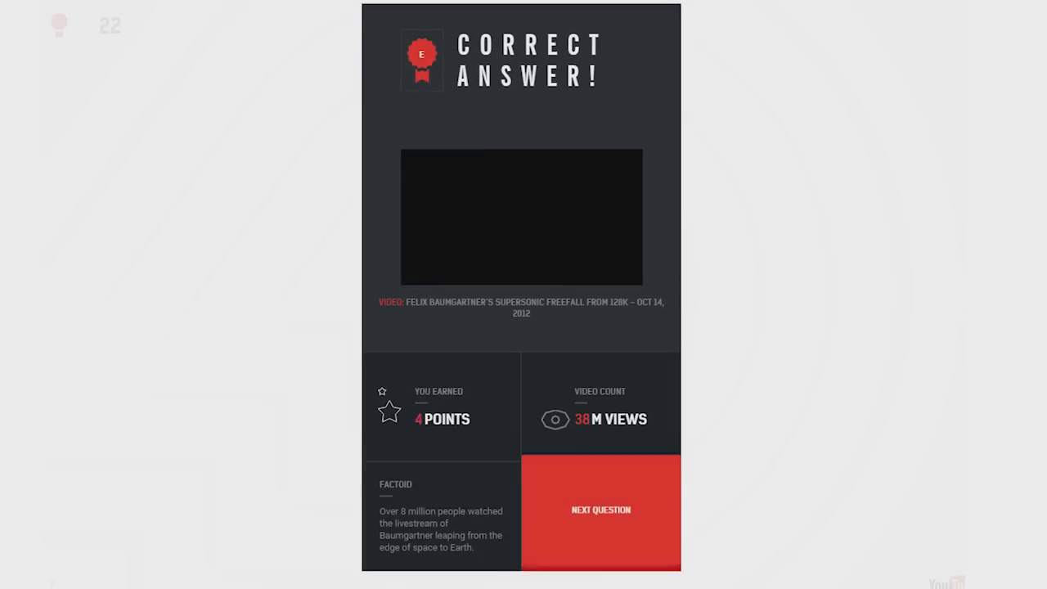
click(596, 511)
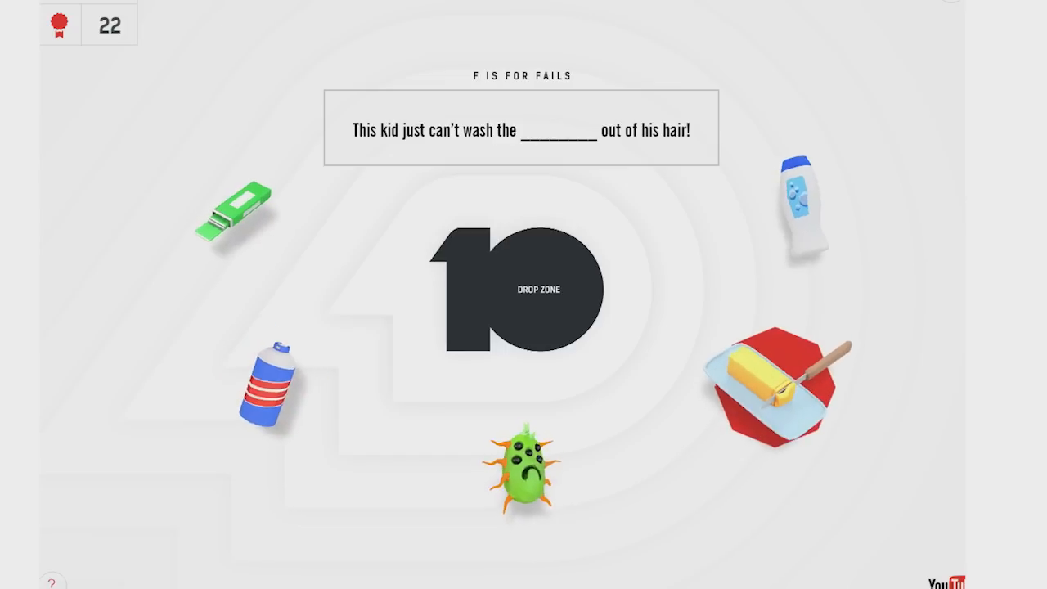
drag(772, 380, 523, 286)
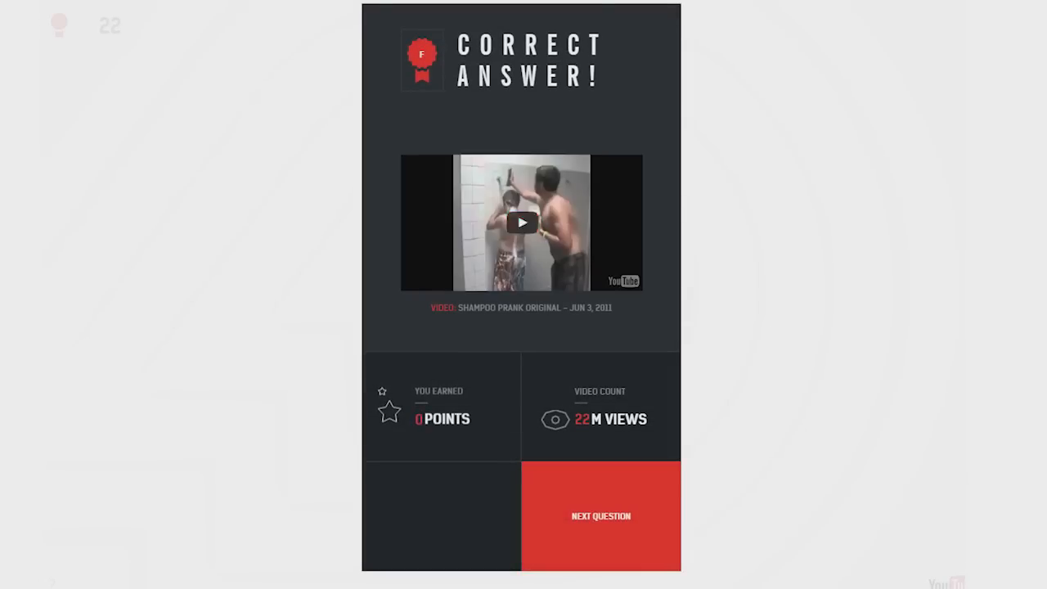
Step: Play the Shampoo Prank Original clip through, then move on to the G question
click(522, 223)
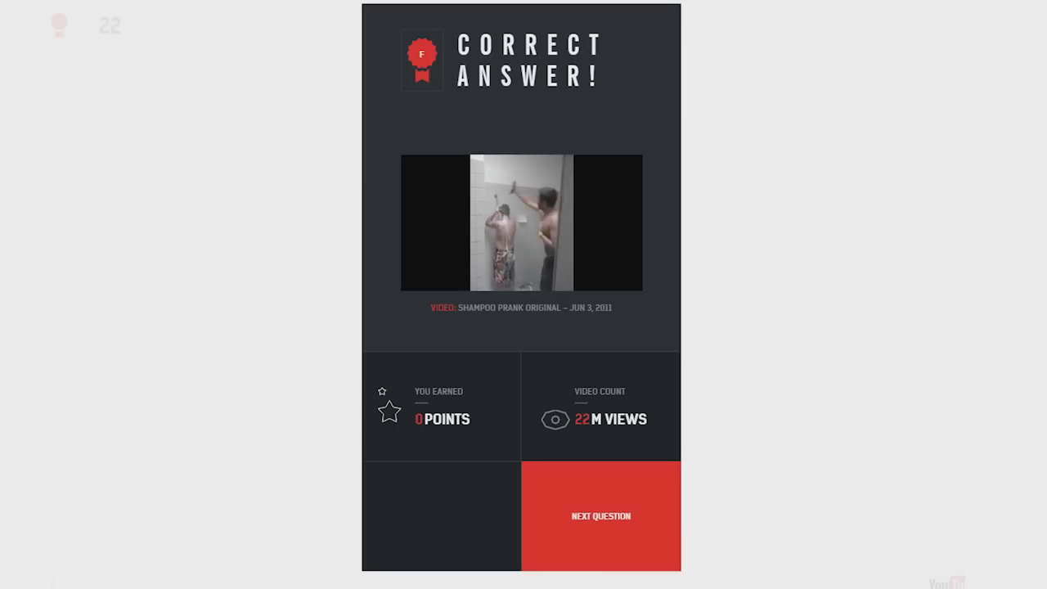
click(521, 222)
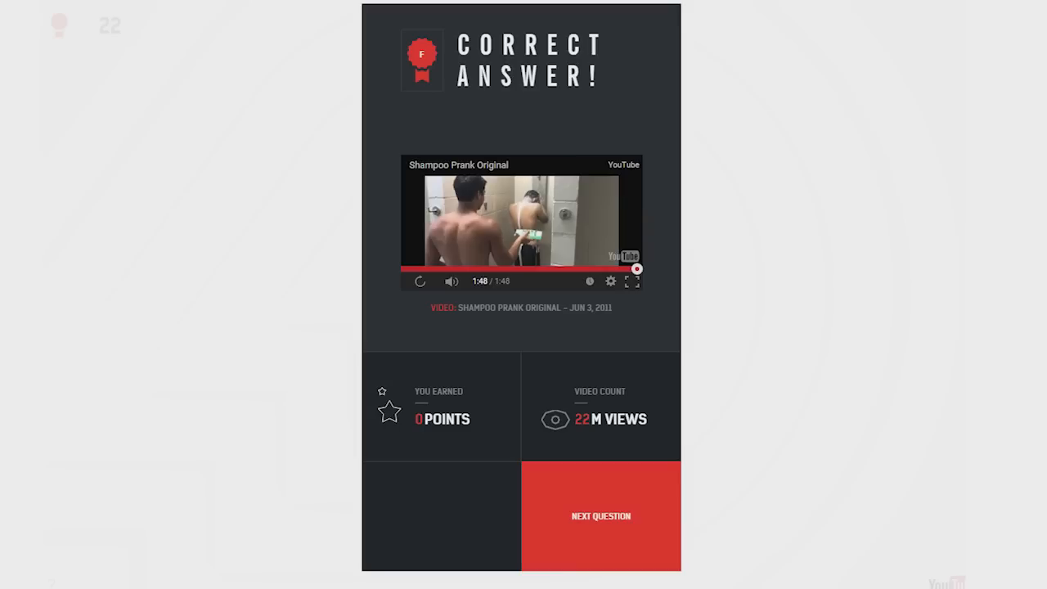
click(599, 515)
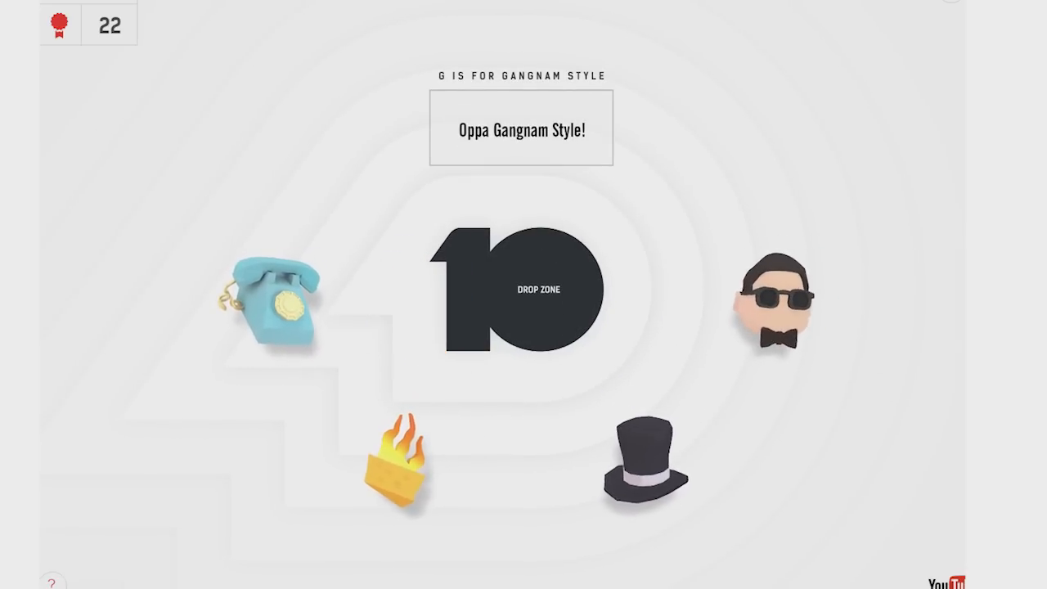
Step: Answer G with Psy's head and H with the T-shirt, closing the silver medal, reaching 30 points
drag(772, 308, 538, 288)
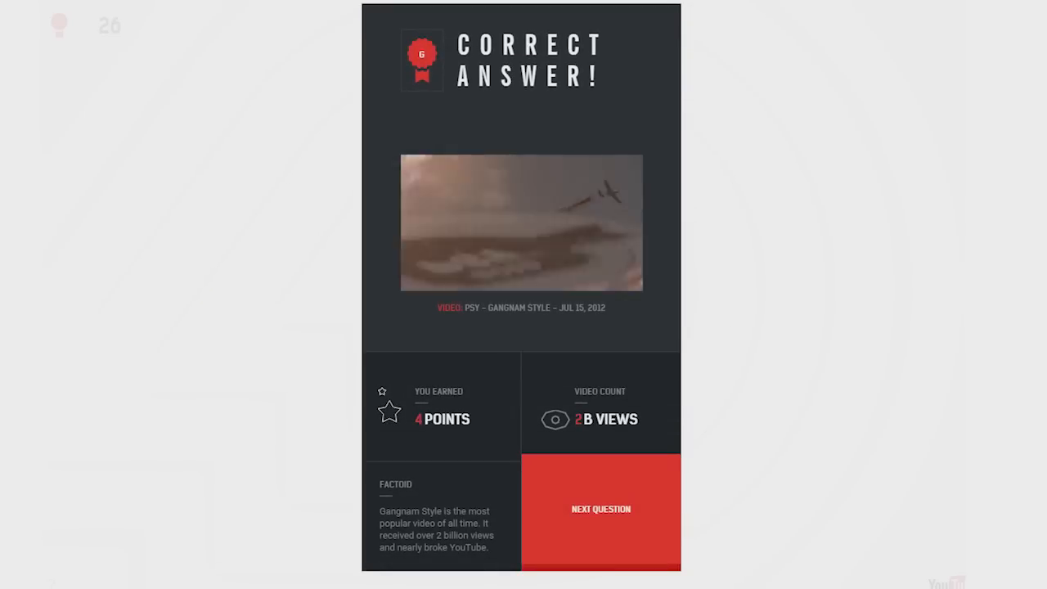
click(599, 509)
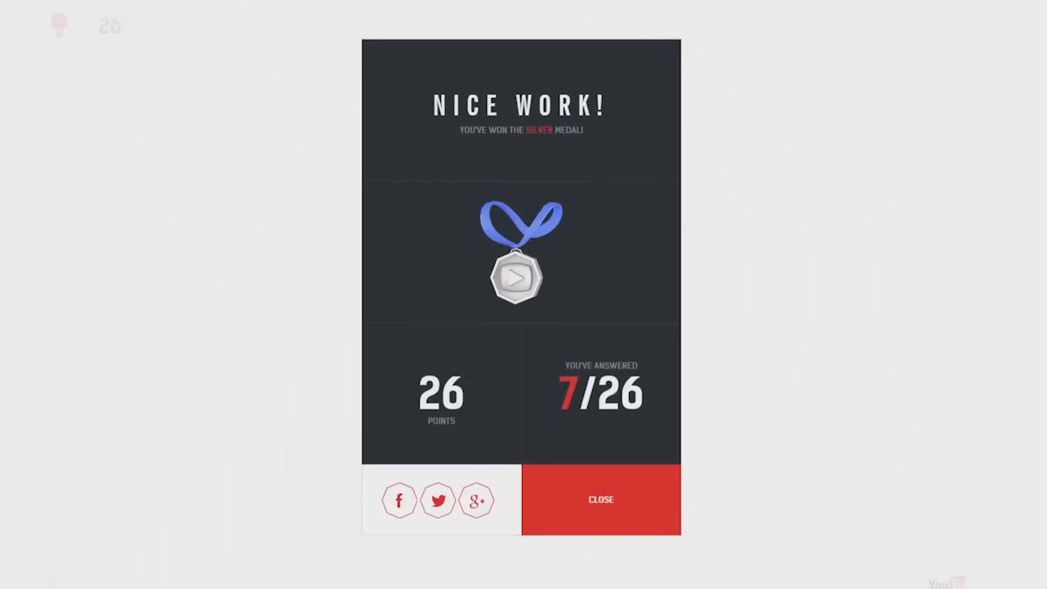
click(600, 499)
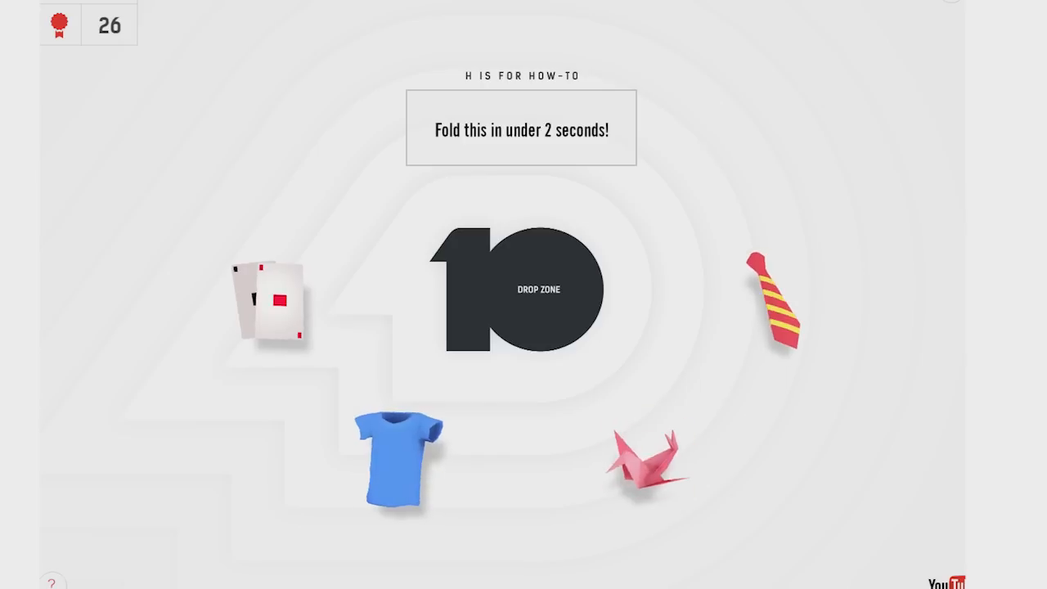
drag(401, 455, 540, 288)
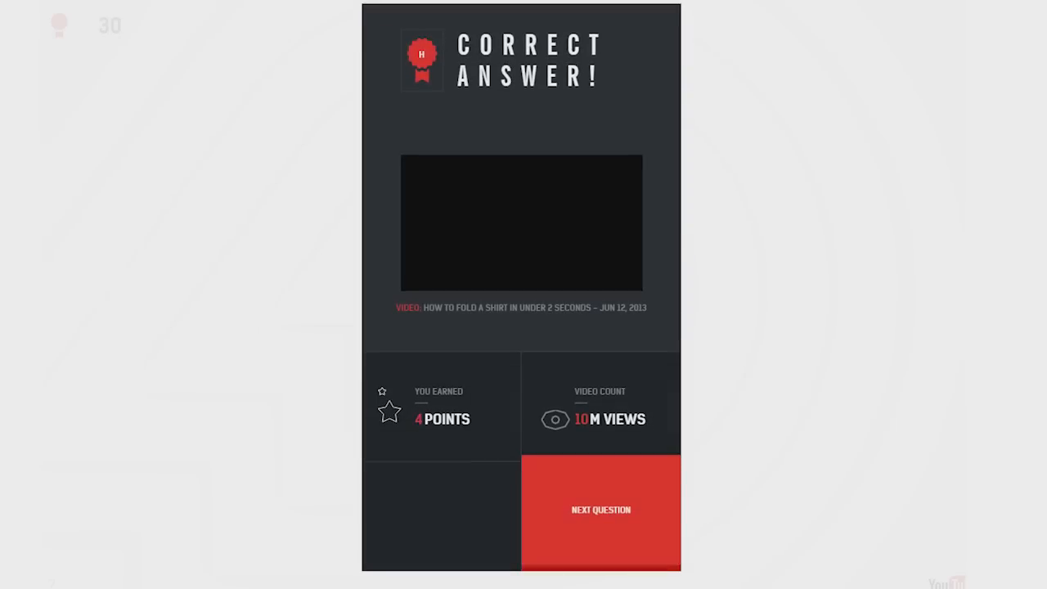
click(601, 511)
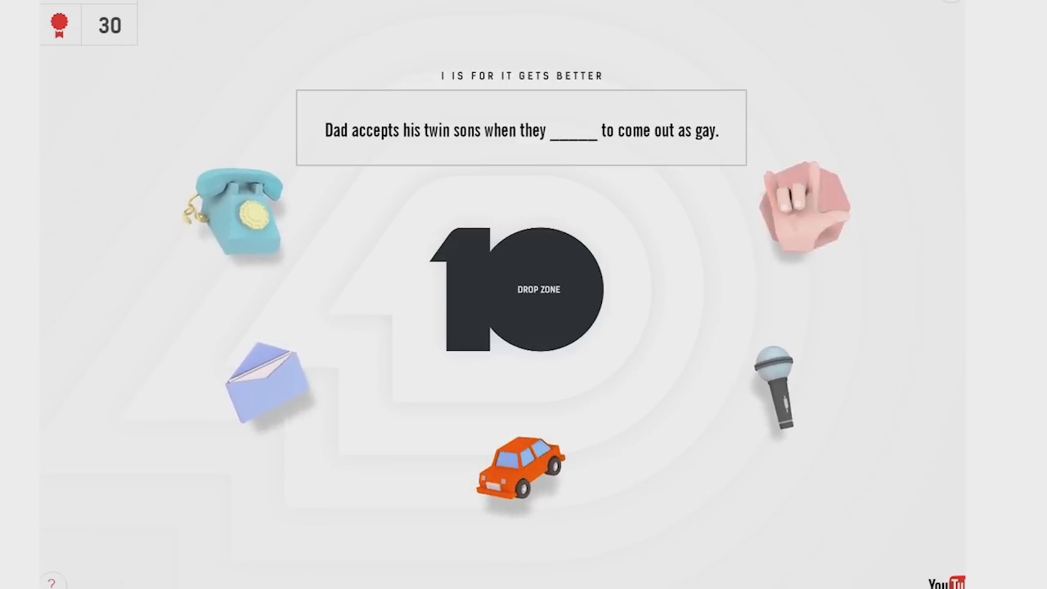
Step: Answer I through K, playing the twins and Jimmy Kimmel clips, K with the Charlie bit my answer
drag(242, 213, 540, 291)
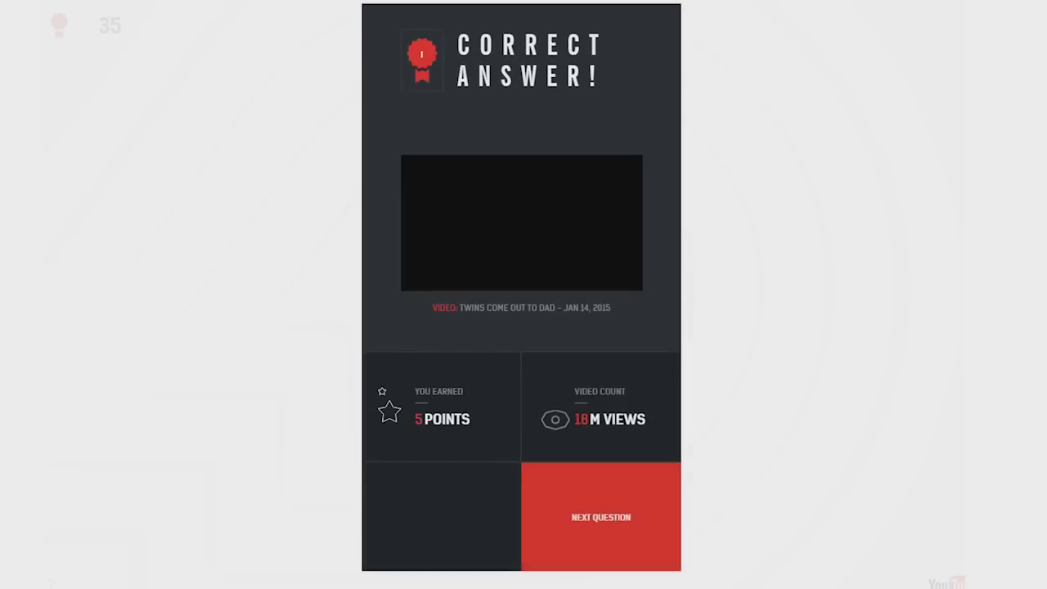
click(521, 222)
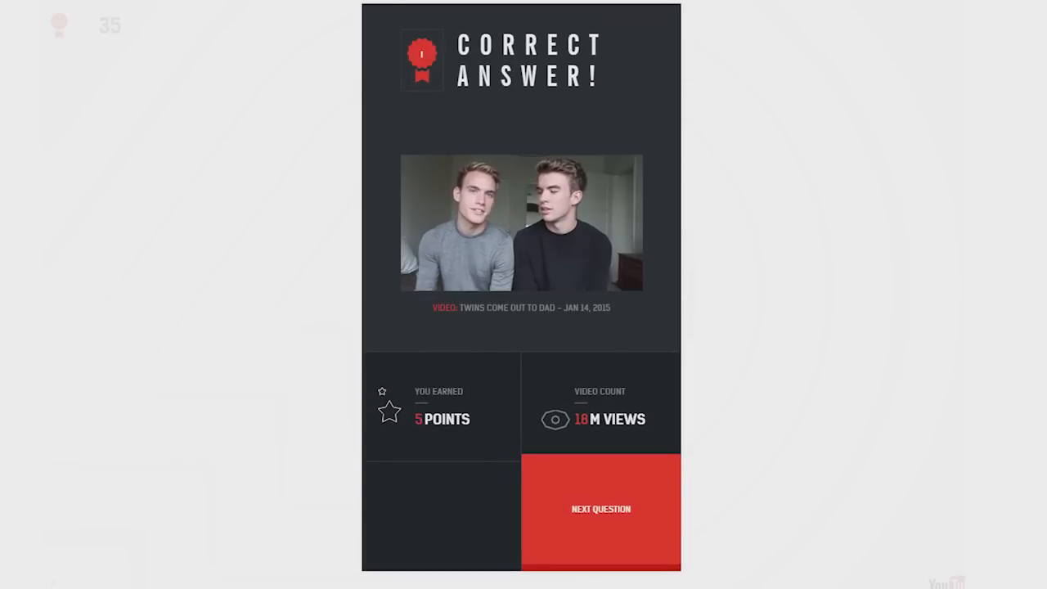
click(601, 509)
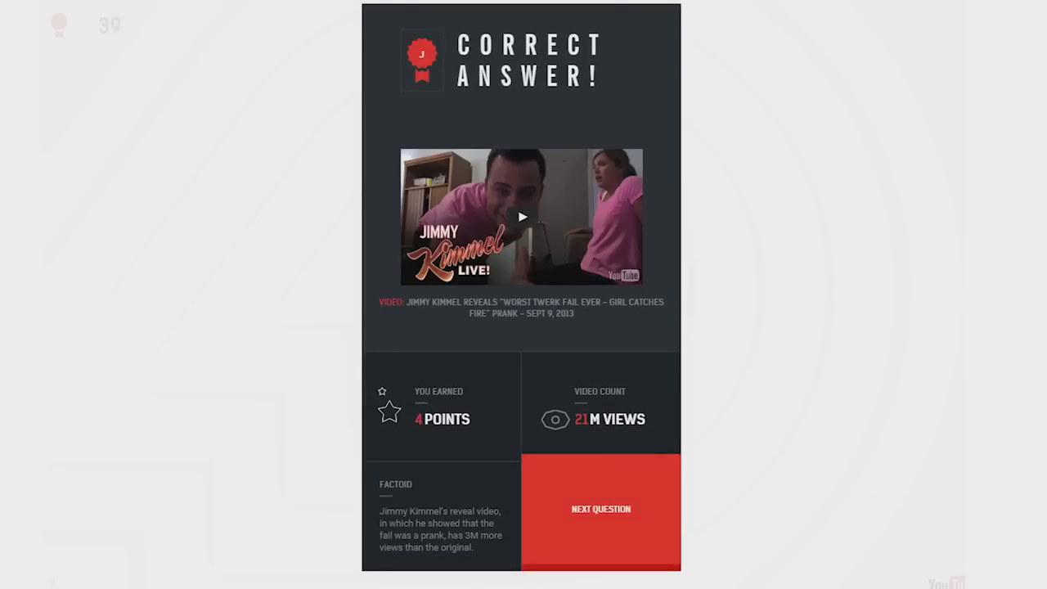
click(520, 216)
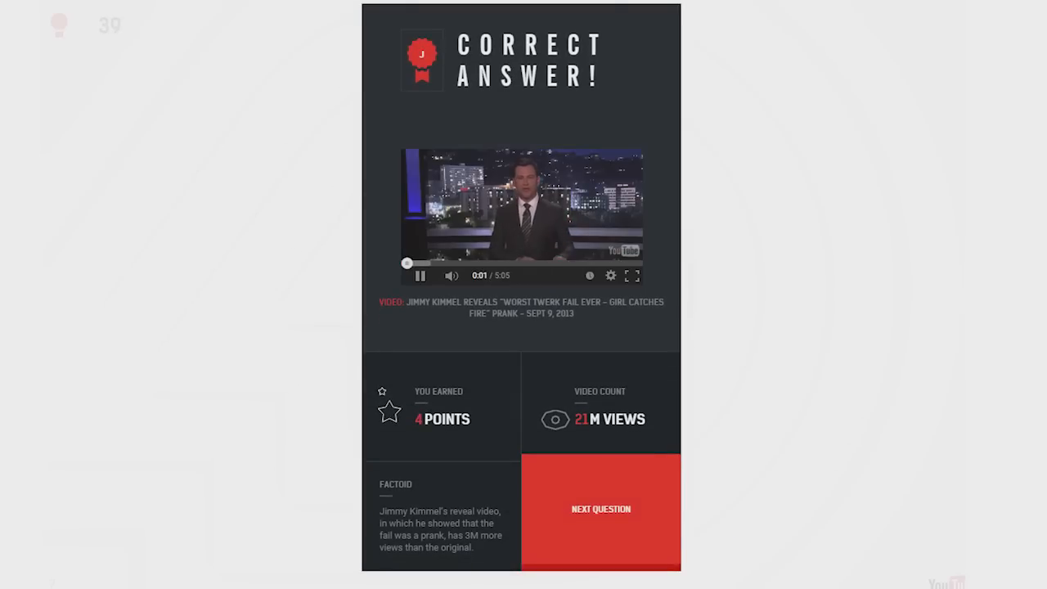
click(600, 509)
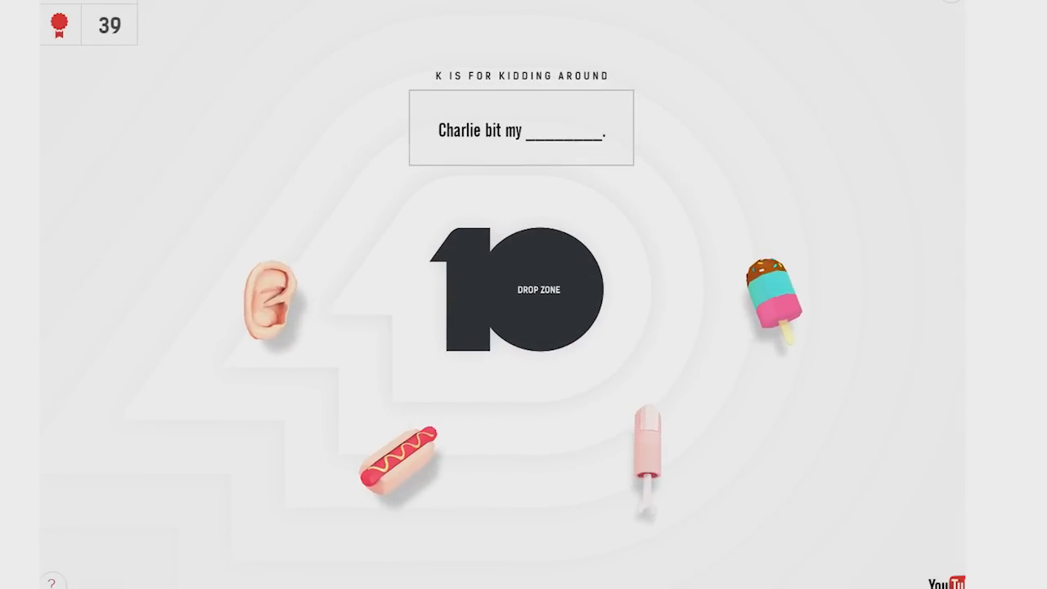
drag(647, 458, 540, 286)
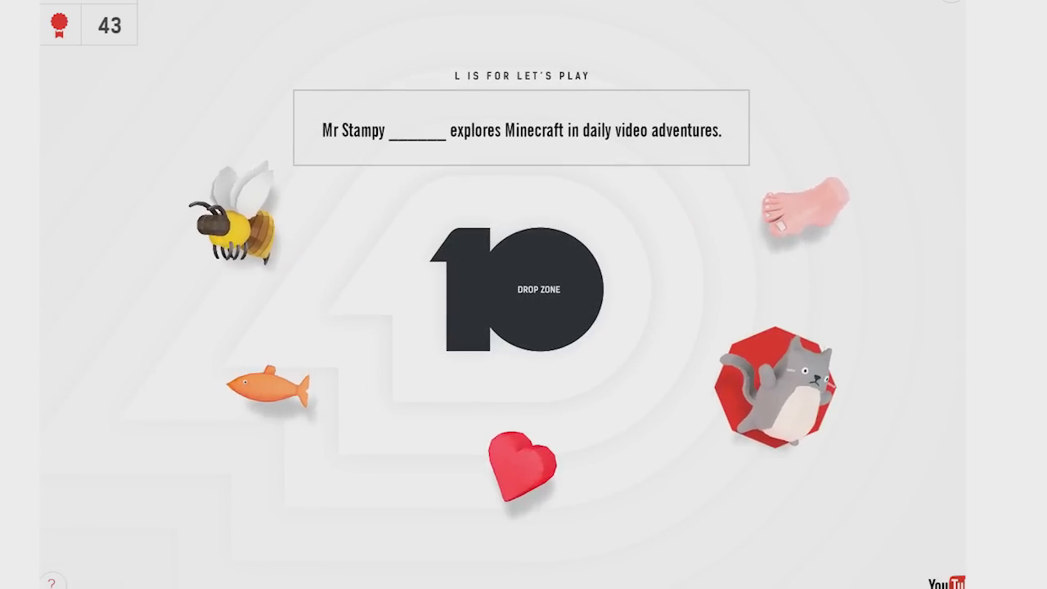
Step: Answer the Let's Play question through O, closing the gold medal at 13/26, reaching 62 points
drag(782, 379, 538, 278)
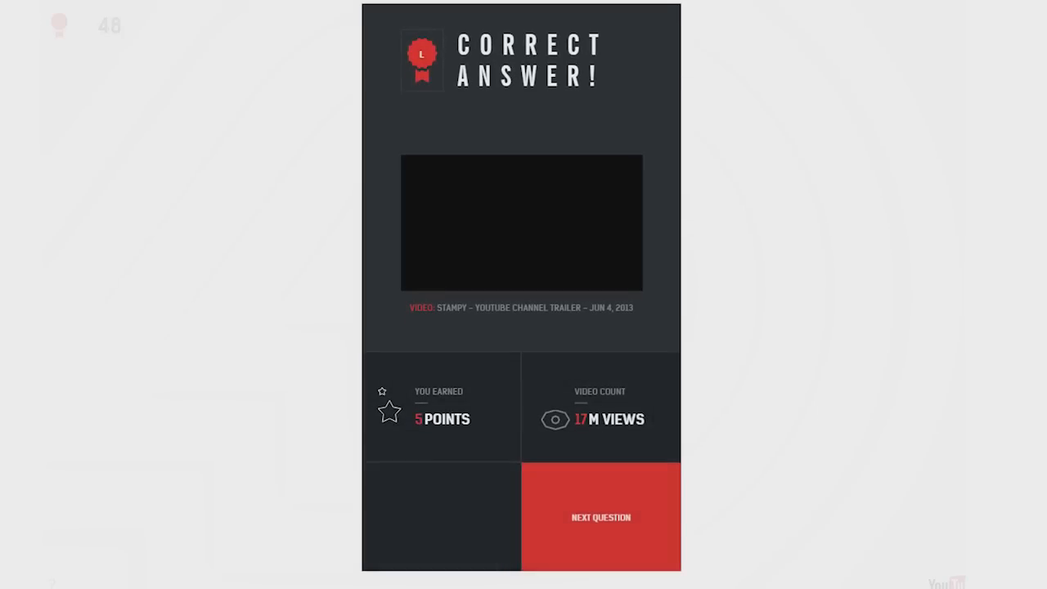
click(599, 517)
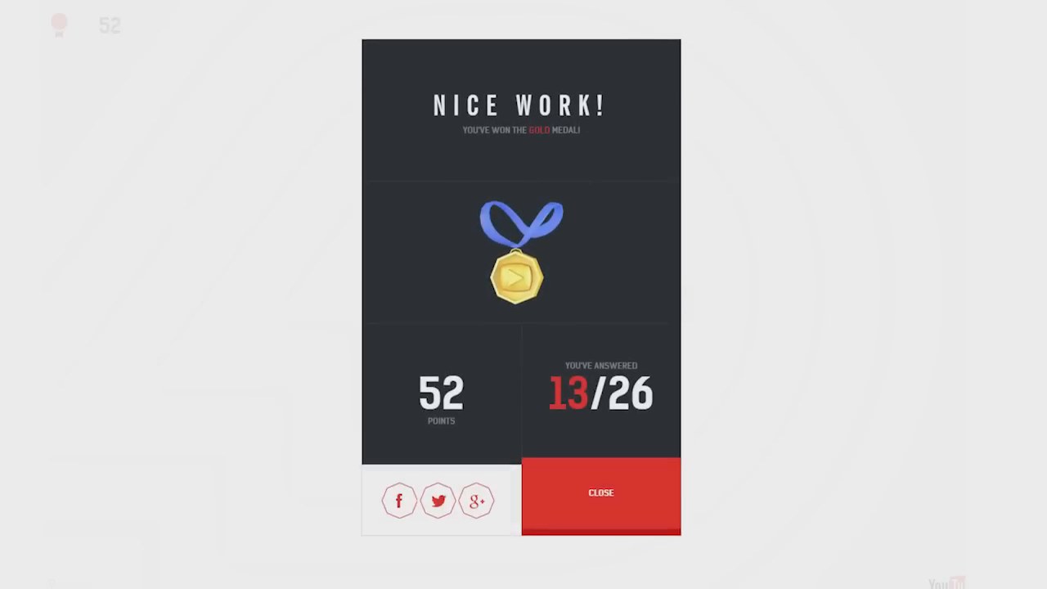
click(600, 492)
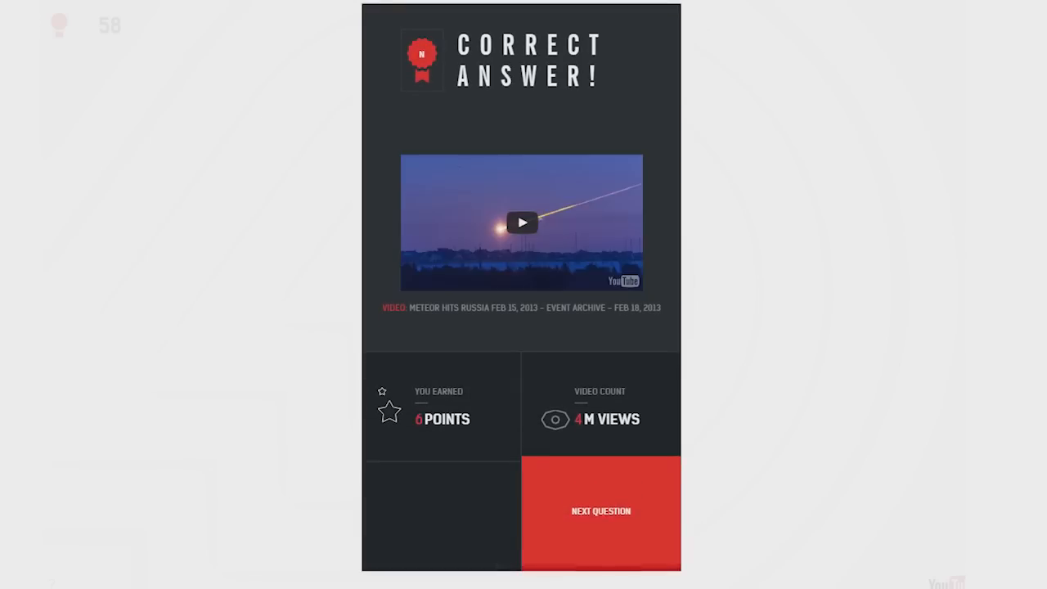
click(601, 511)
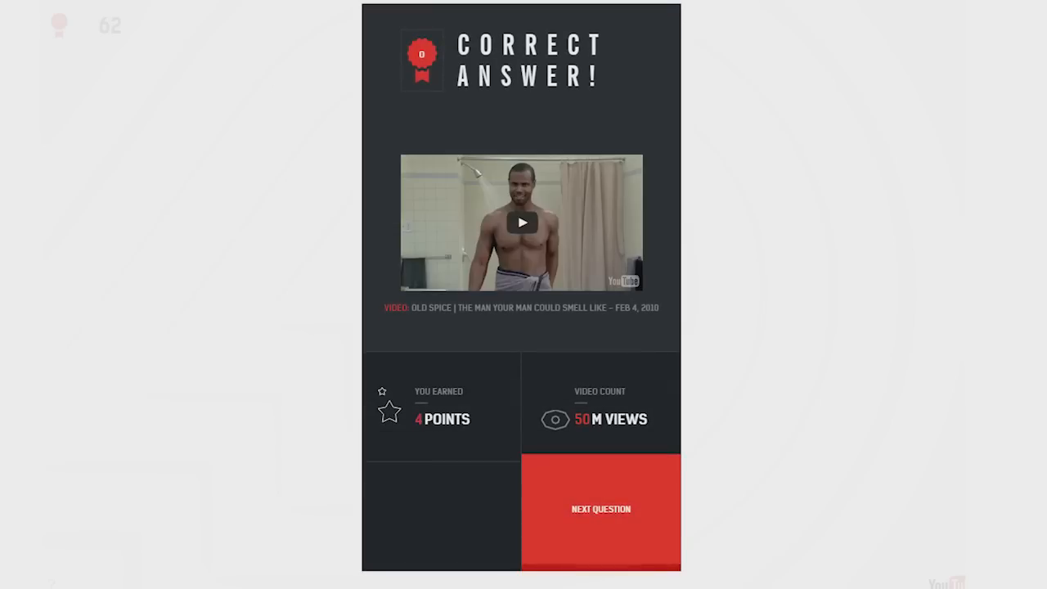
click(601, 509)
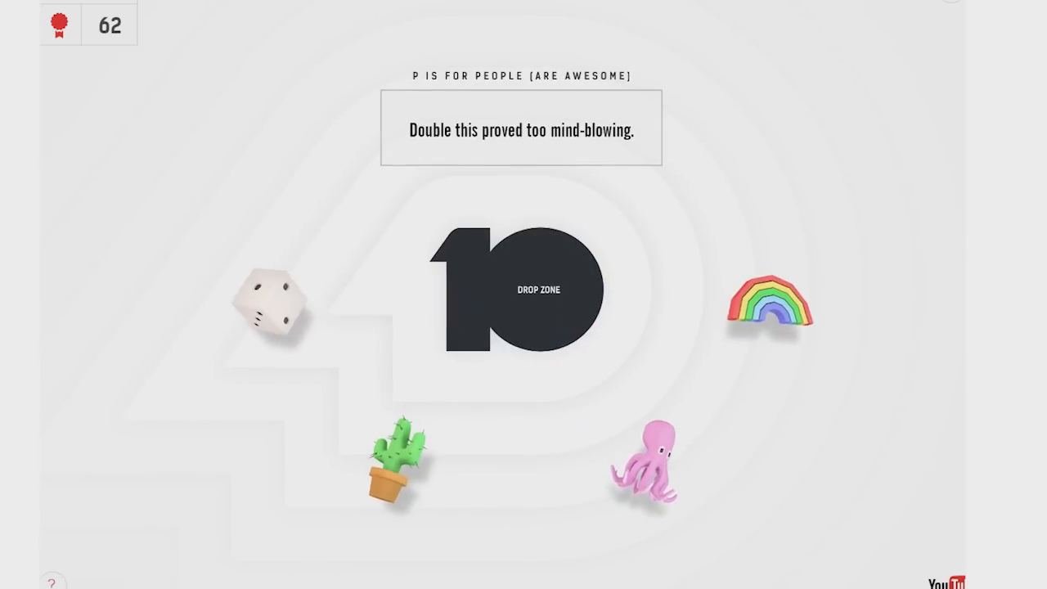
Step: Answer P with the rainbow, play the double rainbow clip, then answer Q through S for 75 points
drag(769, 302, 532, 291)
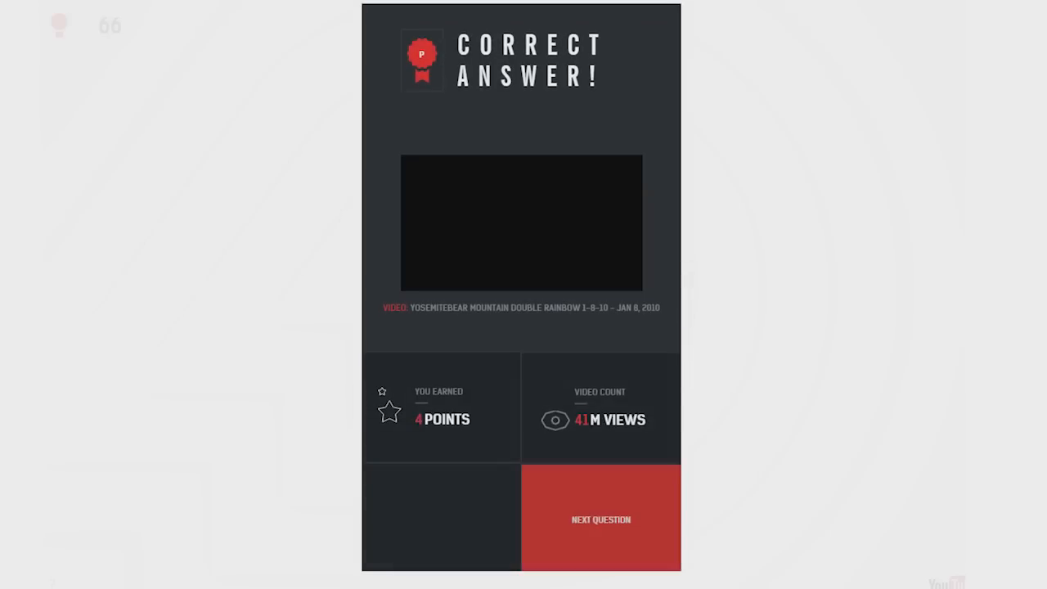
click(519, 223)
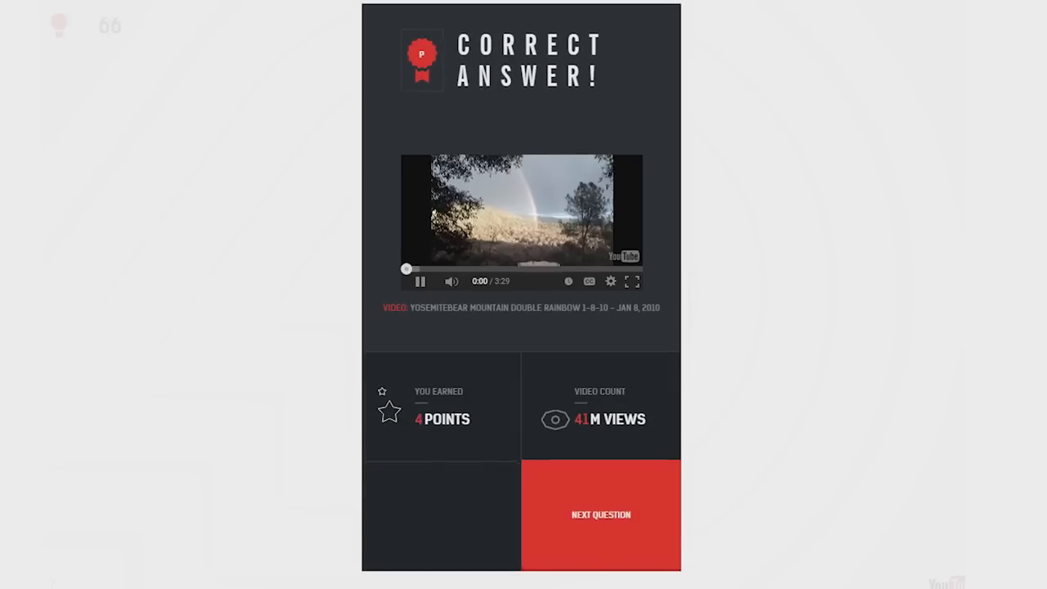
click(601, 514)
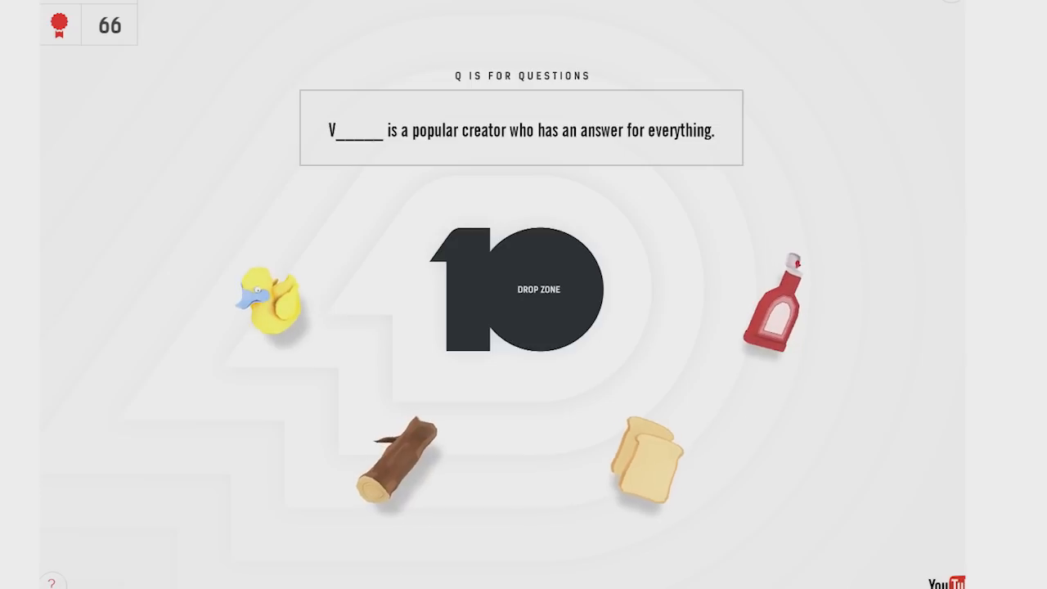
drag(772, 308, 540, 286)
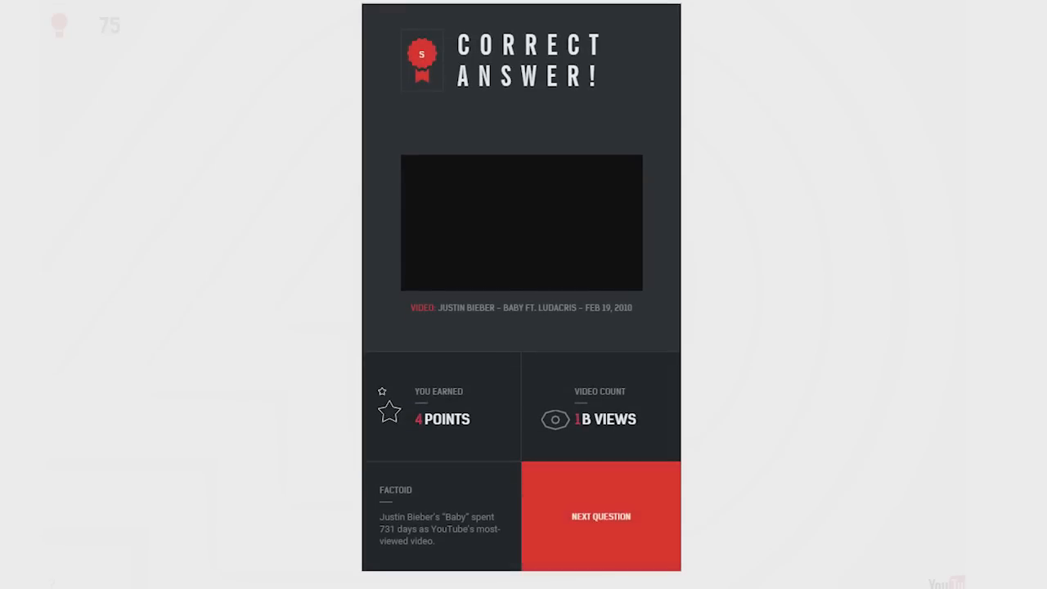
click(601, 517)
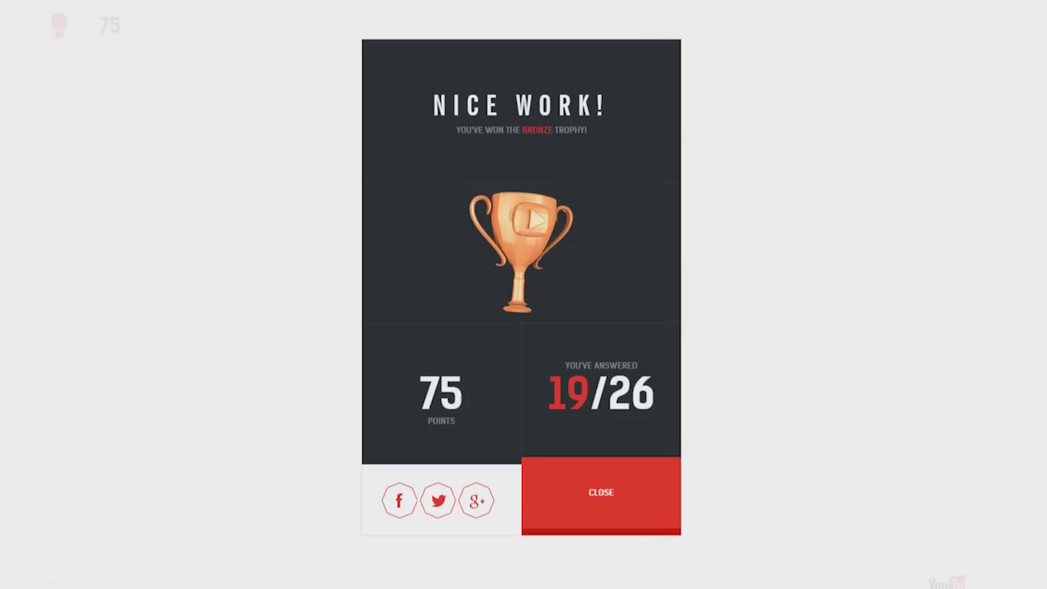
Step: Close the bronze trophy and answer through U with the kid at the podium, reaching 84 points
click(601, 491)
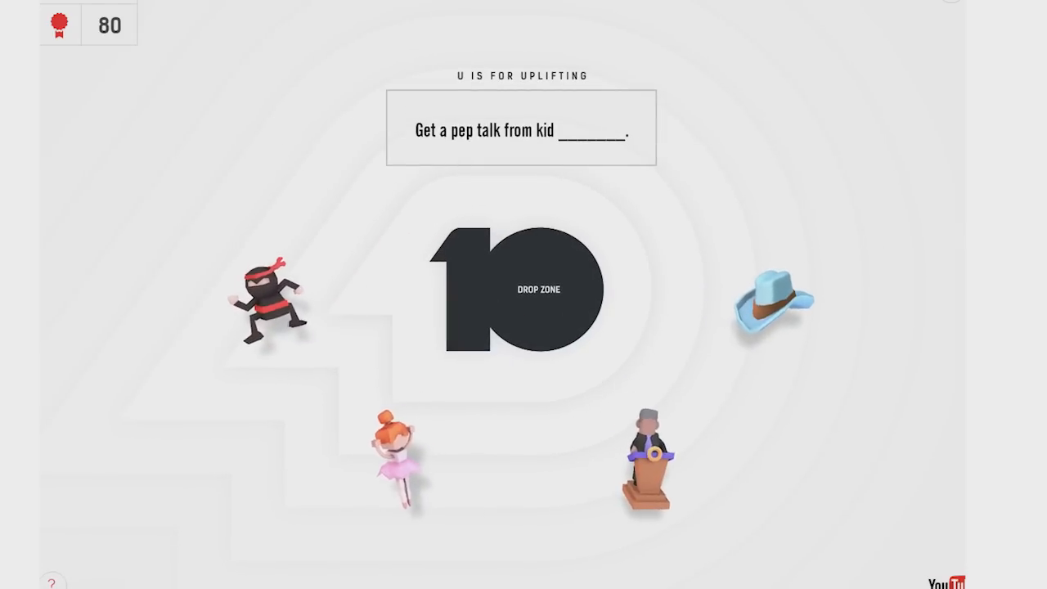
drag(651, 459, 539, 288)
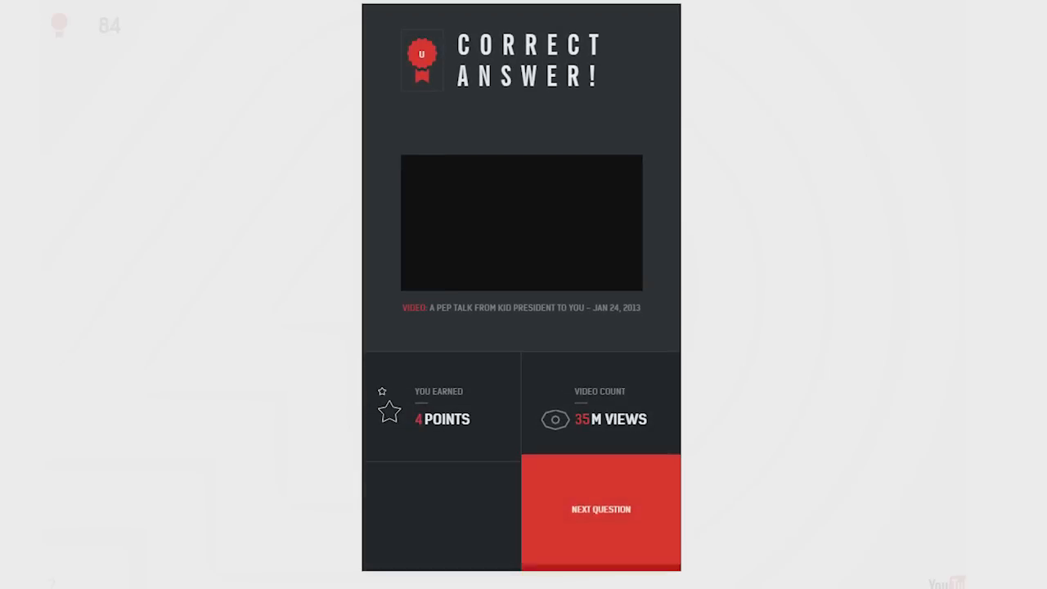
click(599, 510)
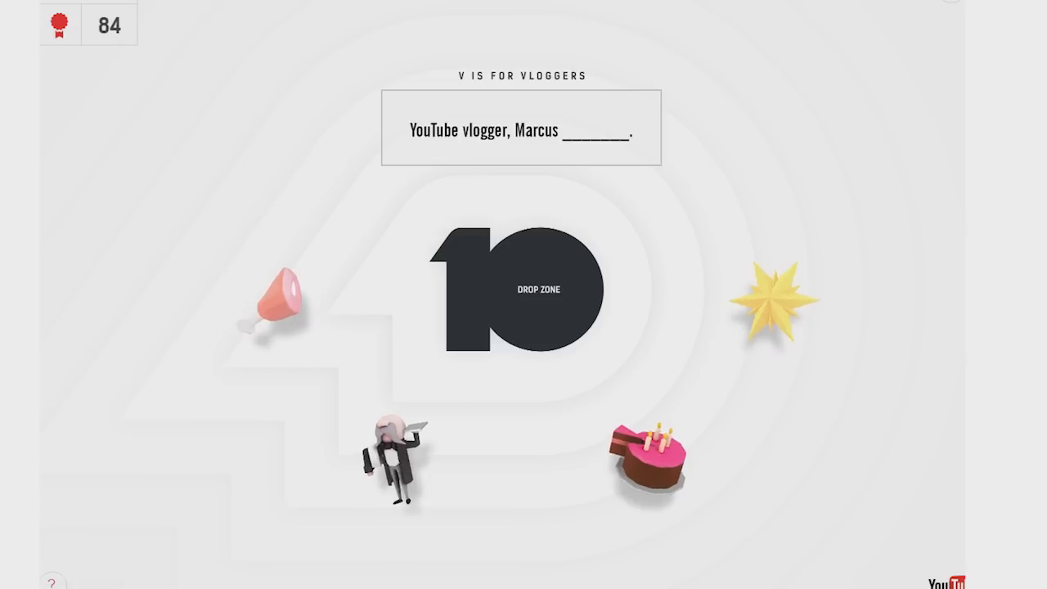
Step: Answer V through Y with the butler, unicorn and cola with mints, reaching 101 points
drag(396, 455, 539, 288)
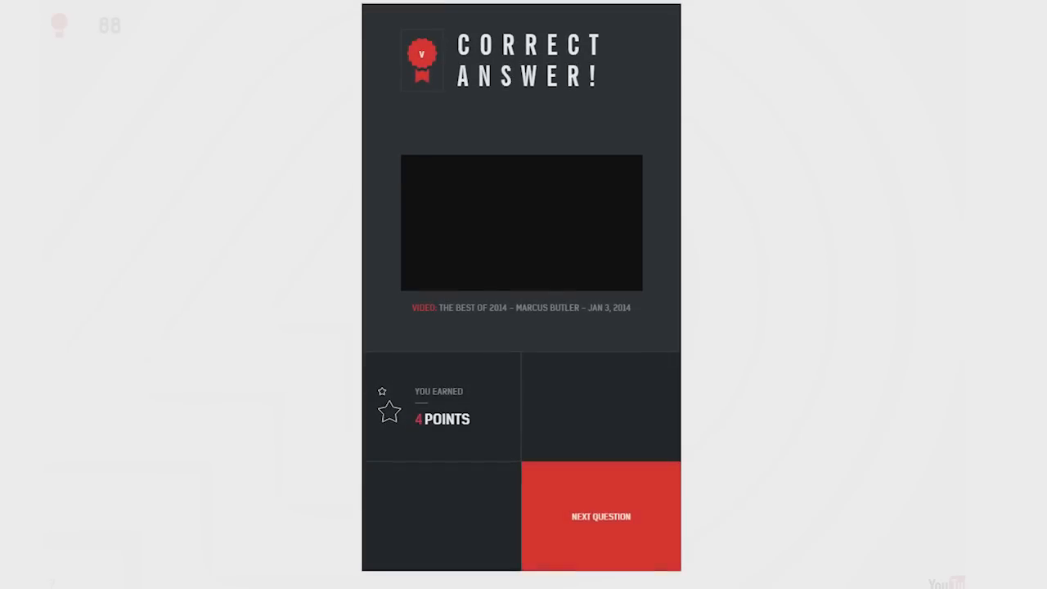
click(601, 517)
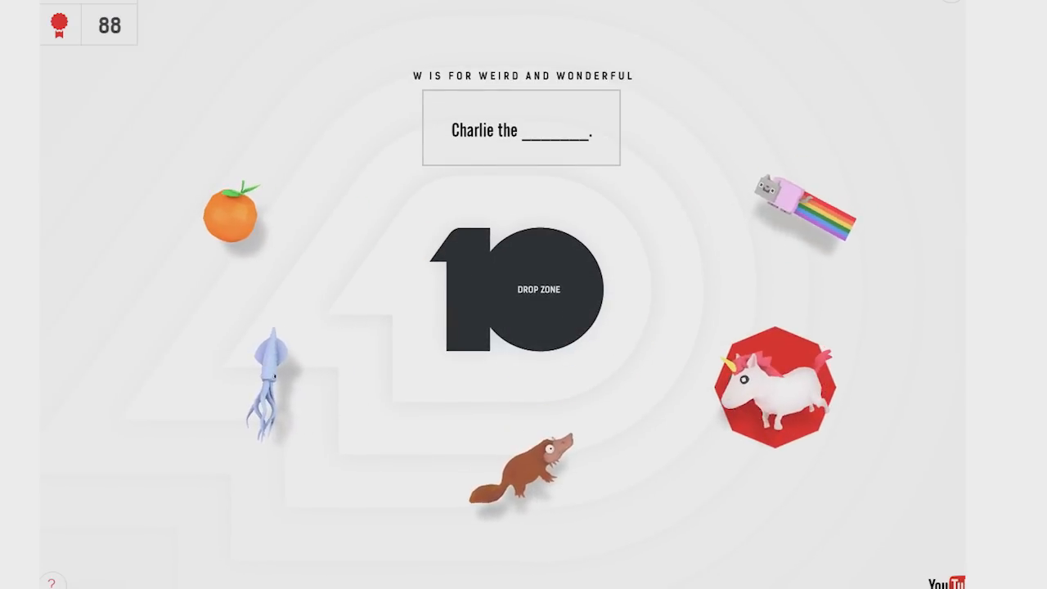
drag(777, 393, 523, 292)
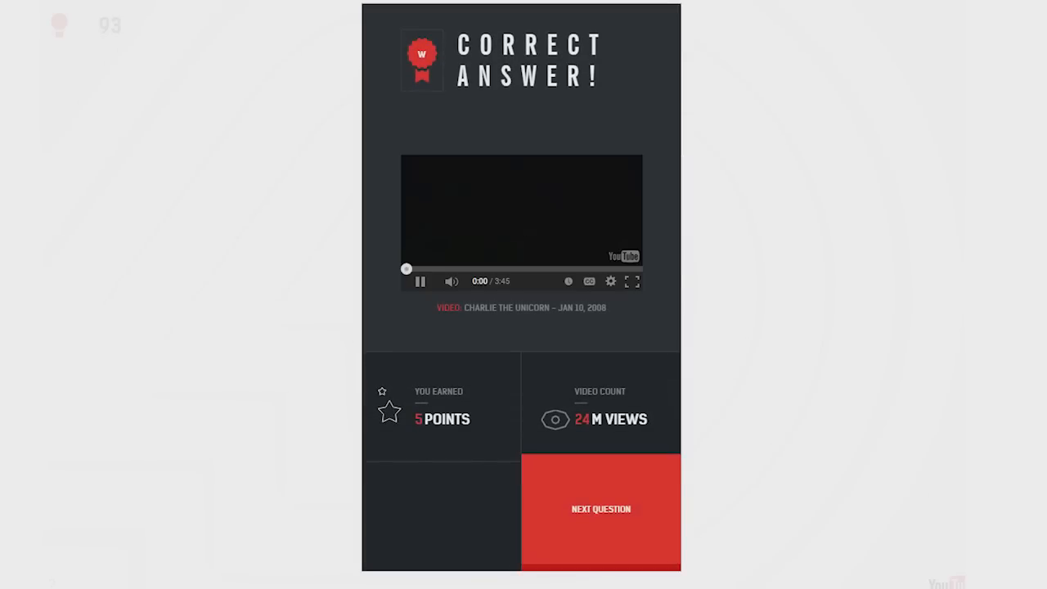
click(599, 509)
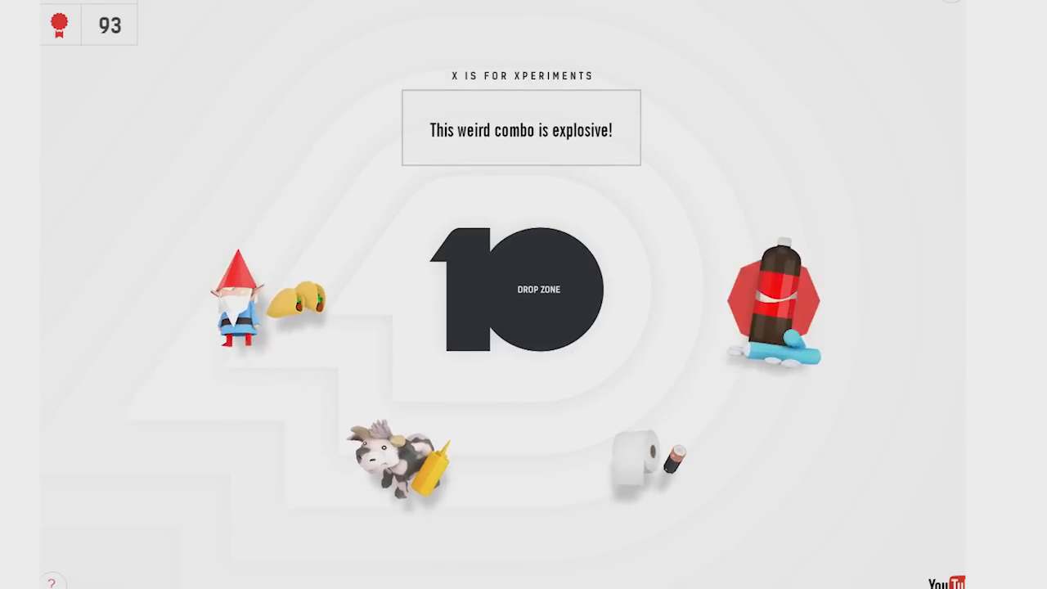
drag(769, 303, 537, 286)
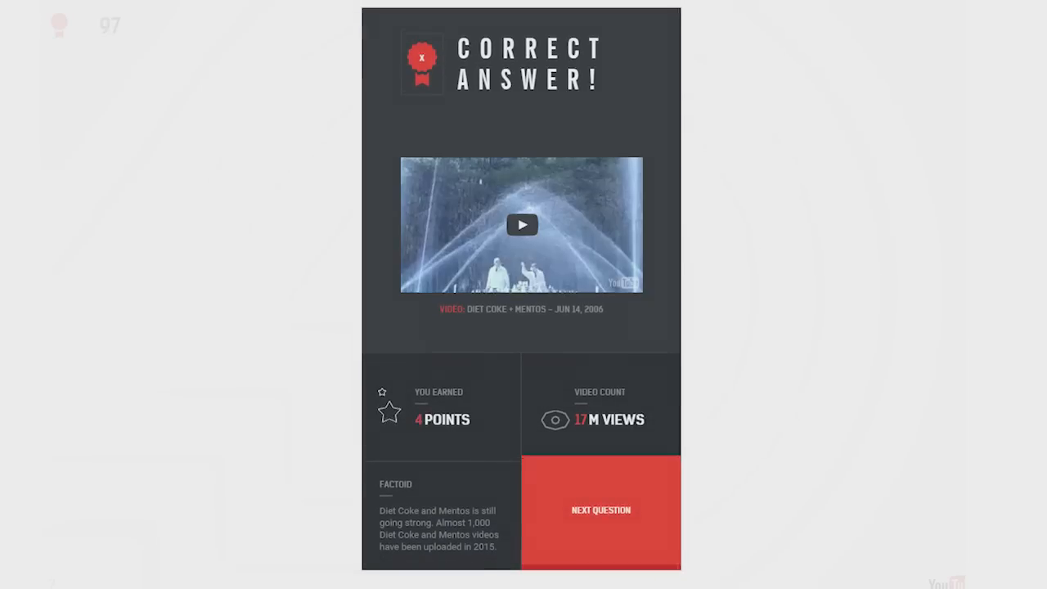
click(602, 510)
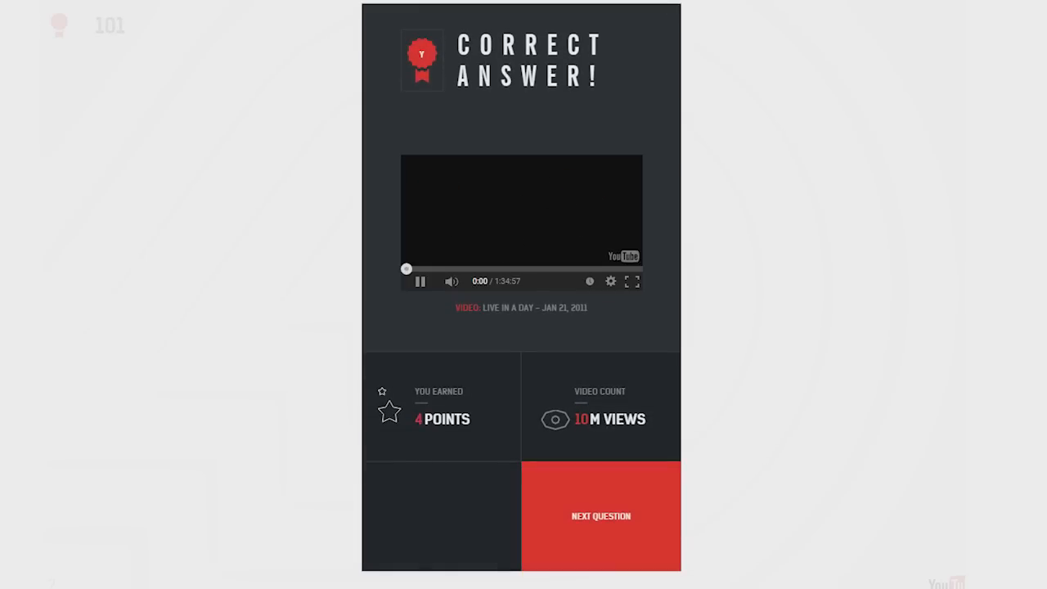
click(599, 515)
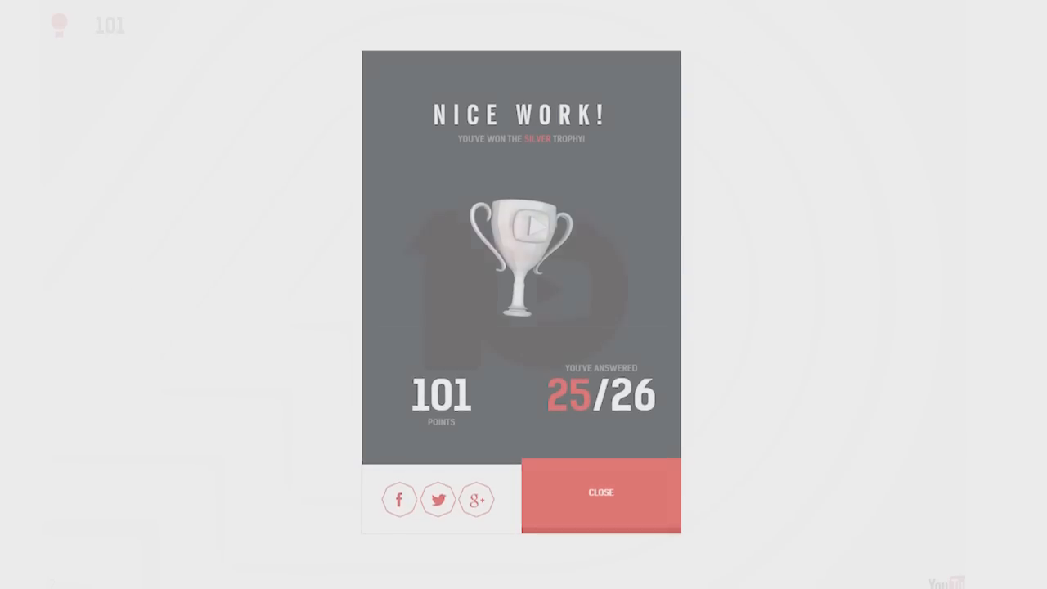
Step: Close the silver trophy and answer Z with the elephant for 26/26, 105 points and the gold trophy
click(601, 492)
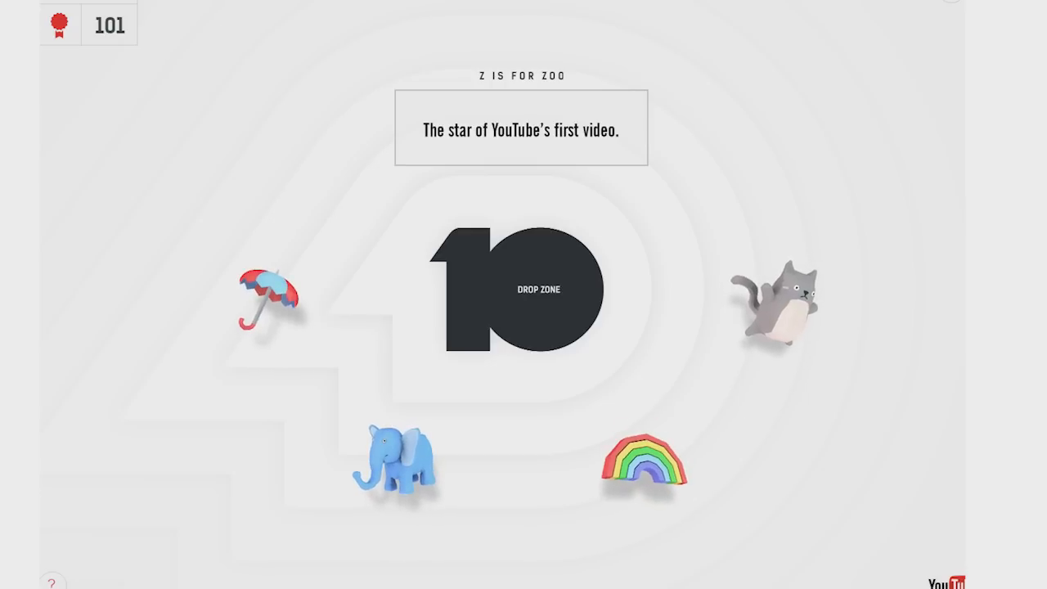
drag(401, 458, 536, 288)
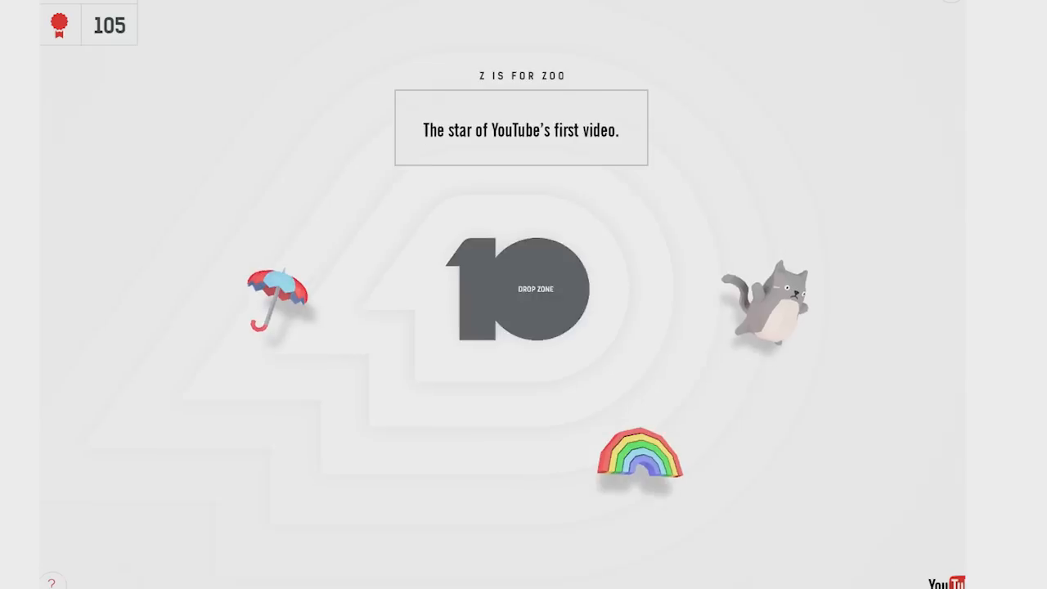
drag(766, 307, 524, 288)
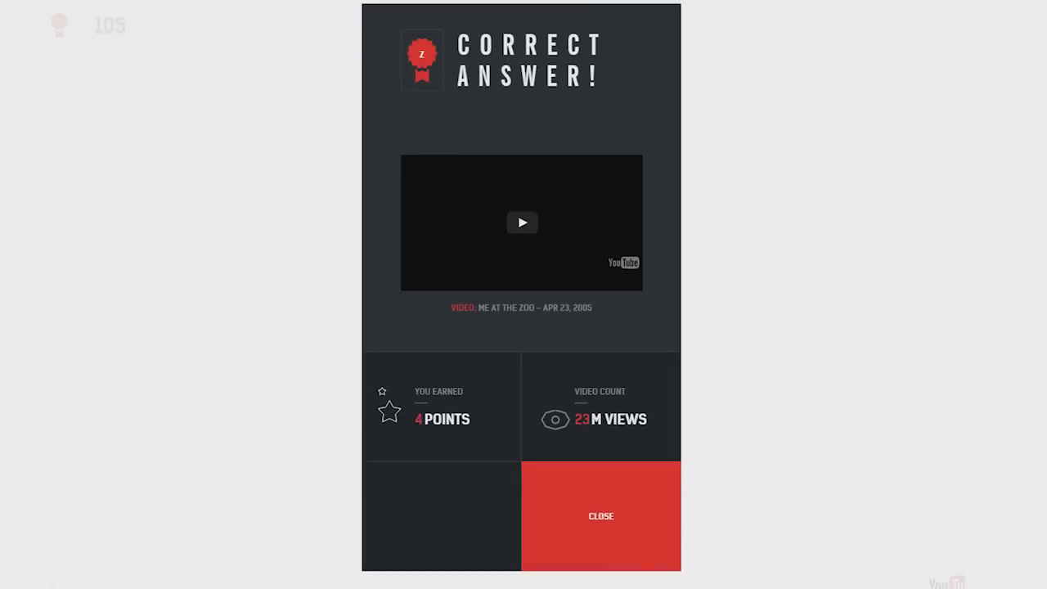
click(600, 515)
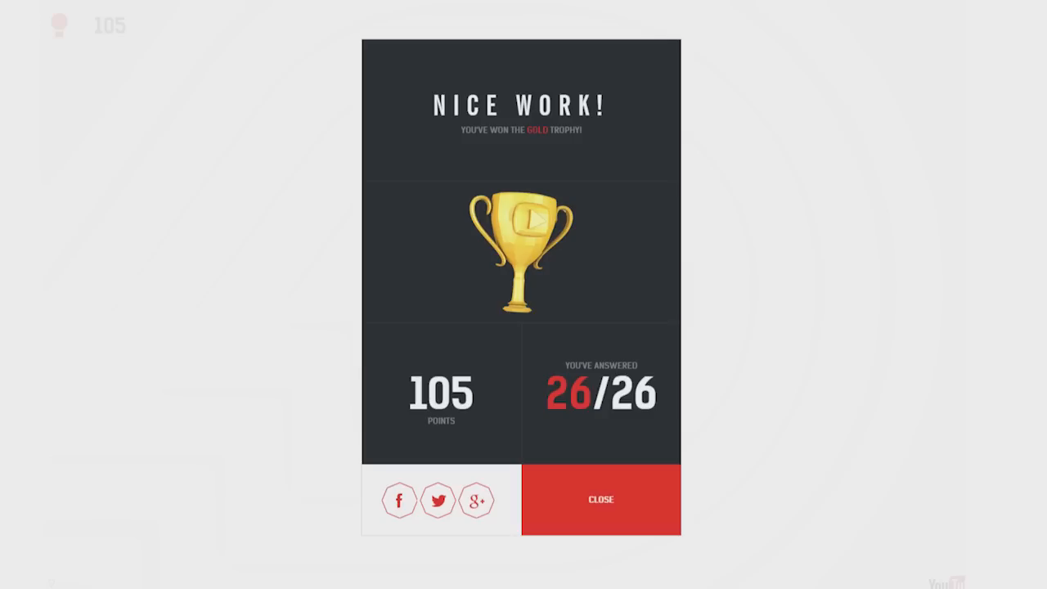
Step: Post the prefilled gold-trophy tweet via the Twitter share icon and dismiss the confirmation
click(438, 501)
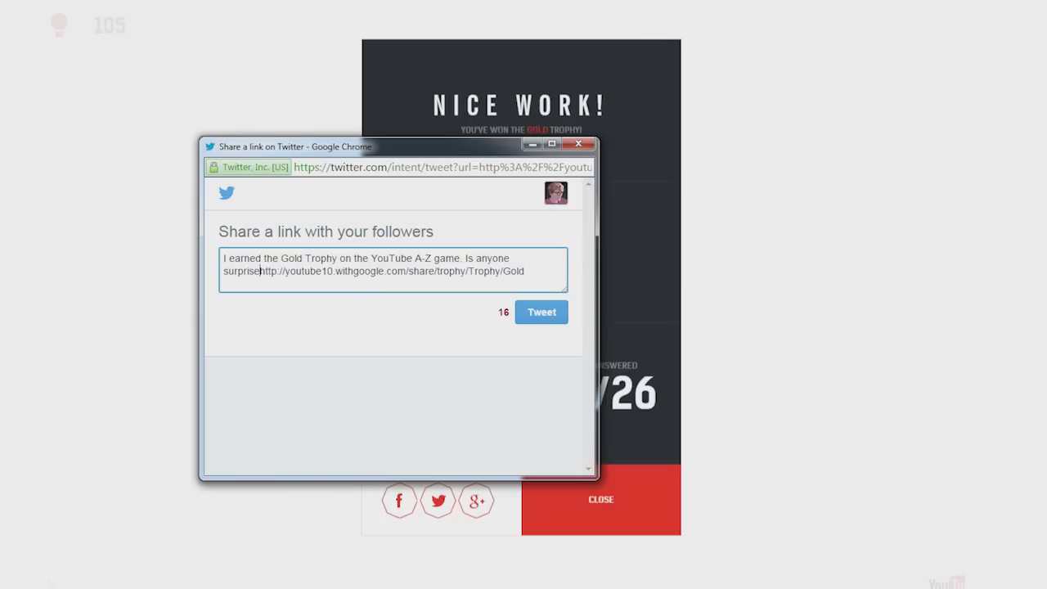
click(540, 311)
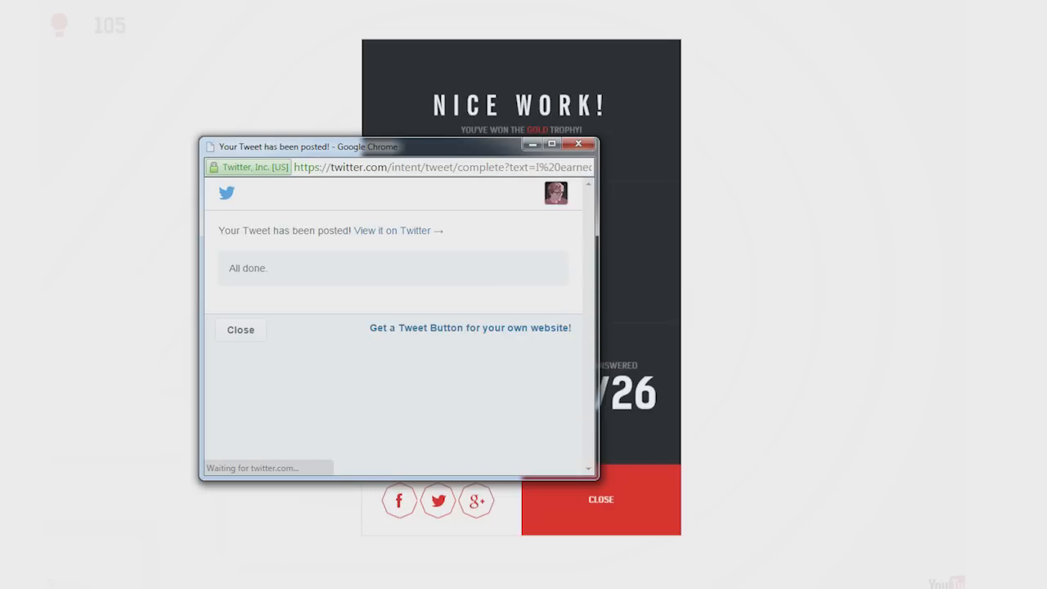
click(240, 330)
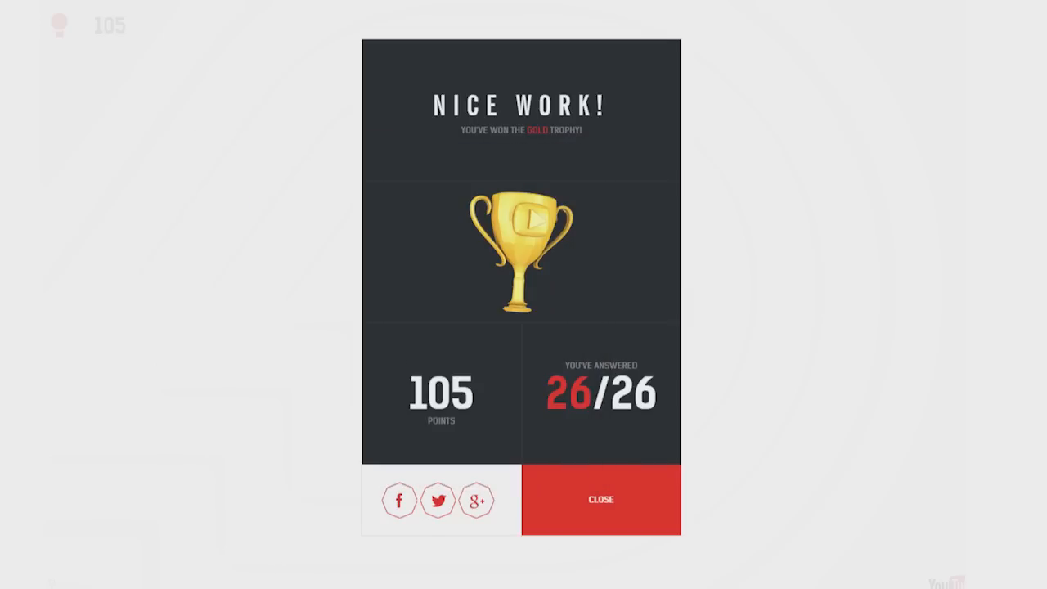